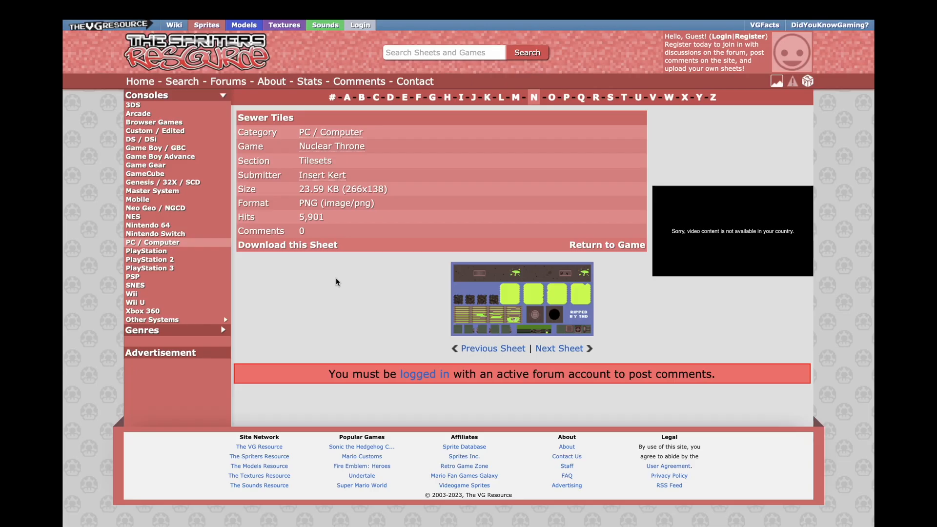
Open the Nuclear Throne Sewer Tiles tileset sheet on The Spriters Resource
click(287, 244)
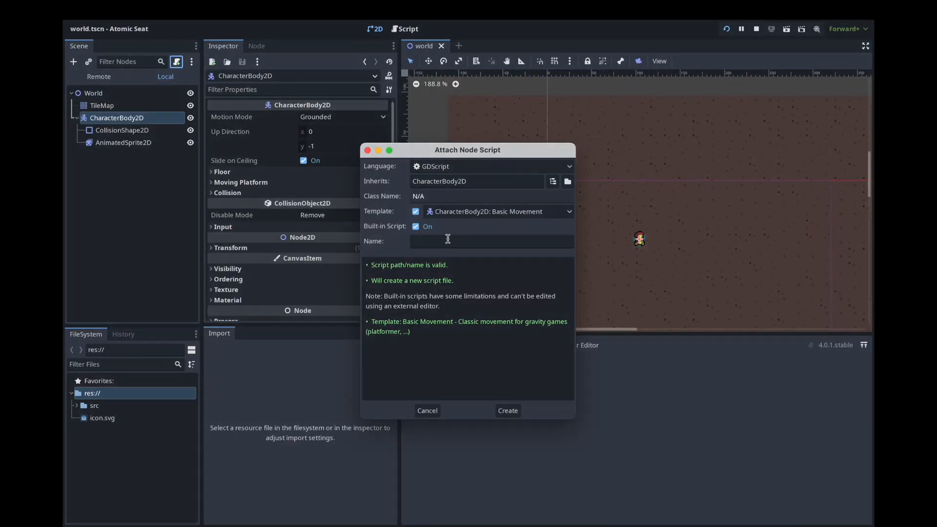
Attach a built-in GDScript with the Basic Movement template to the CharacterBody2D player
click(506, 410)
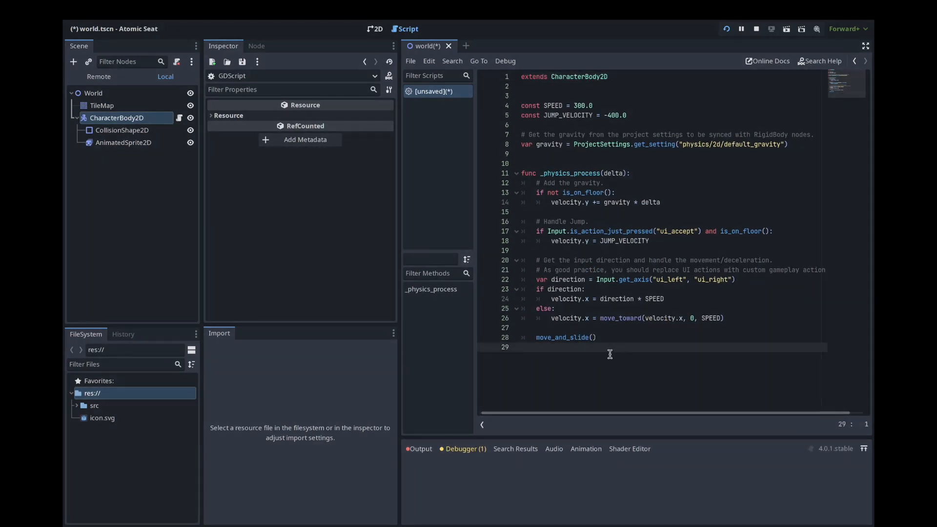
click(740, 29)
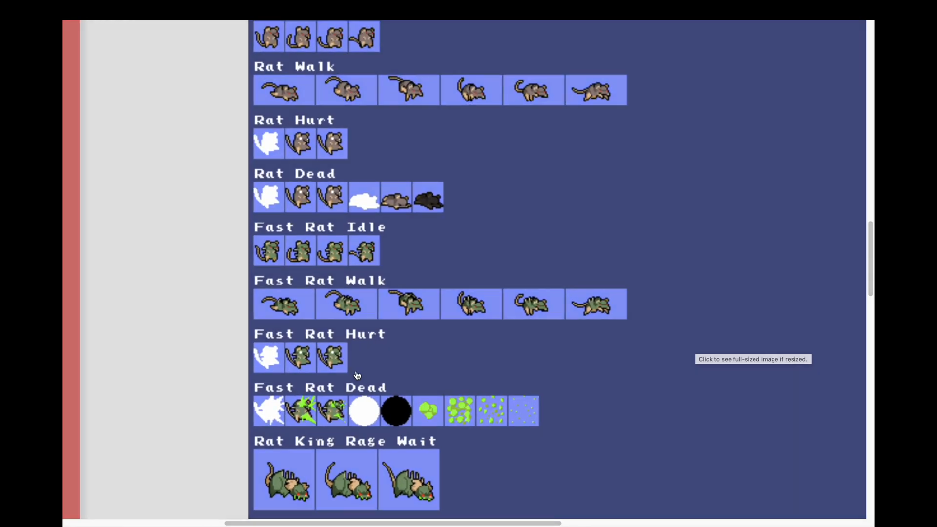
Scroll the enemies sheet down to the Rat Walk, Rat Hurt and Rat Dead rows
scroll(down, 3)
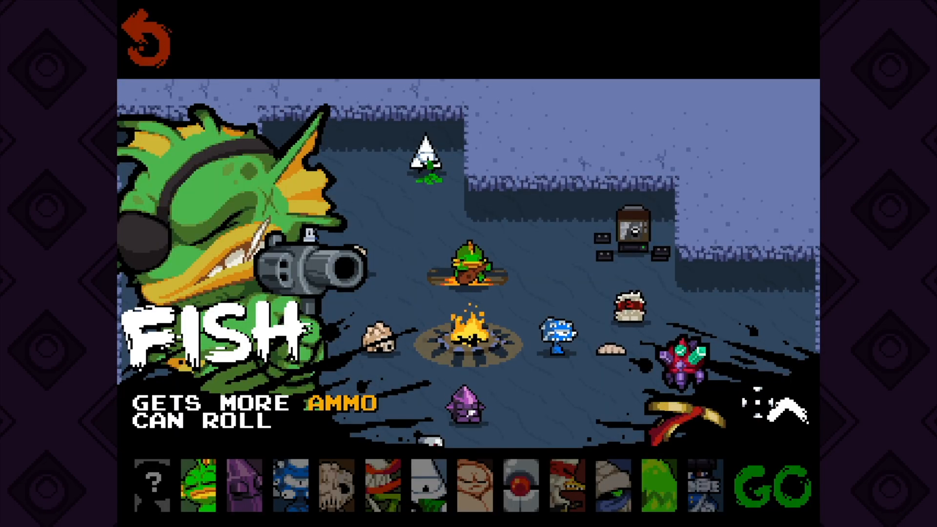
Start Nuclear Throne and pick Fish on the character select screen
click(777, 485)
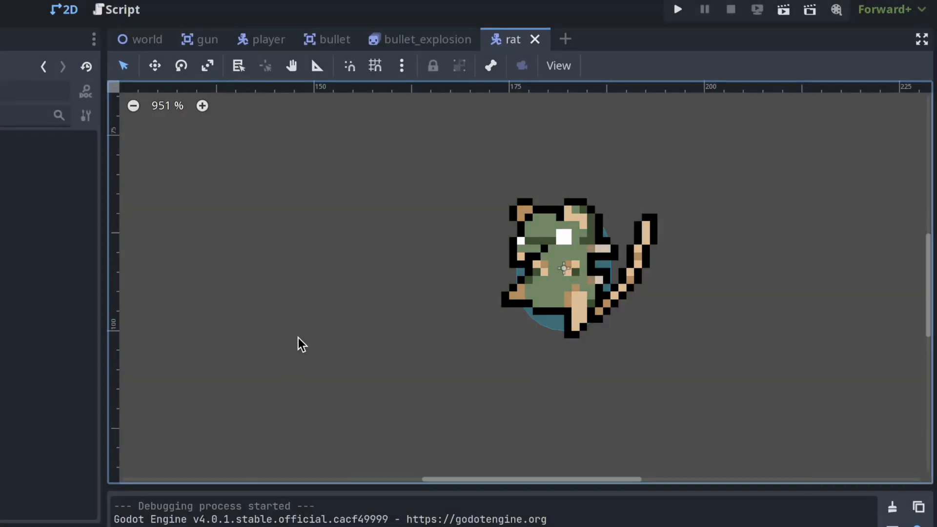
Switch to the rat scene tab to show the rat sprite
click(677, 8)
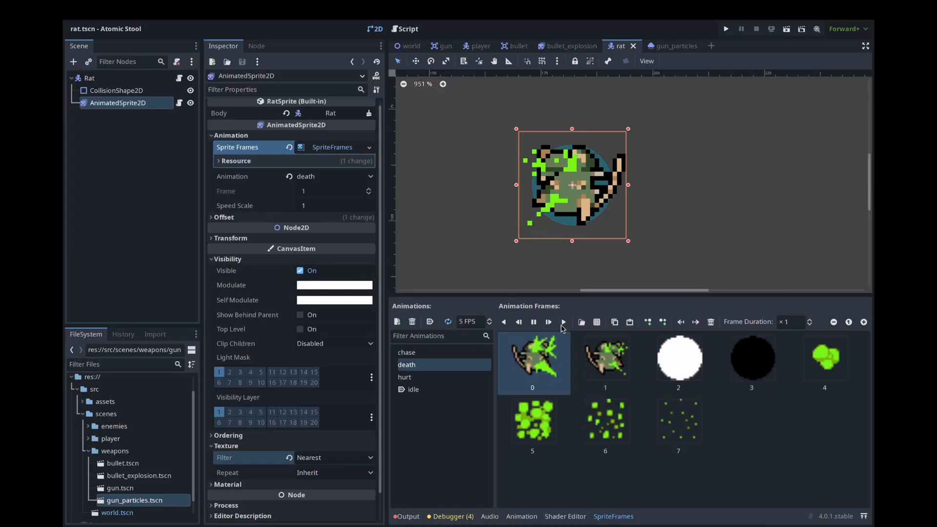
Raise the death animation FPS above 5 and run the project to shoot the rat
click(470, 321)
text(15)
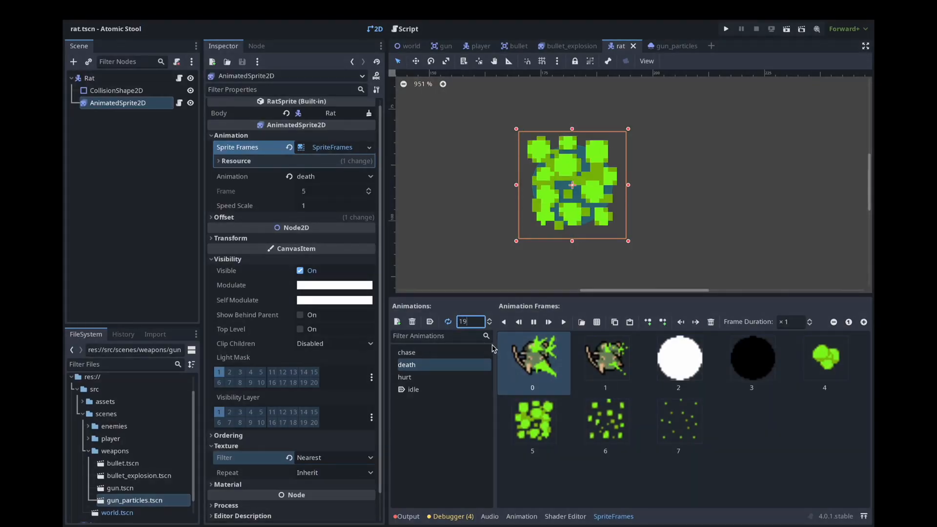
click(724, 29)
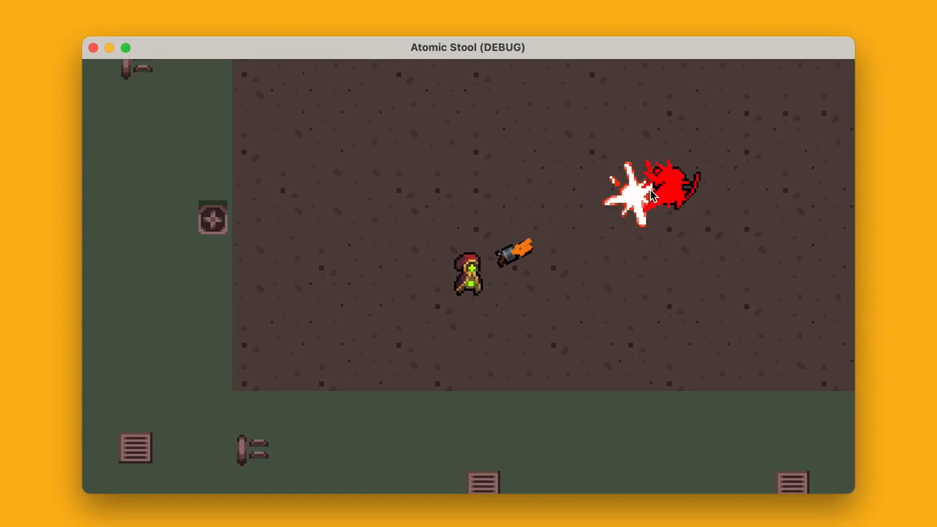